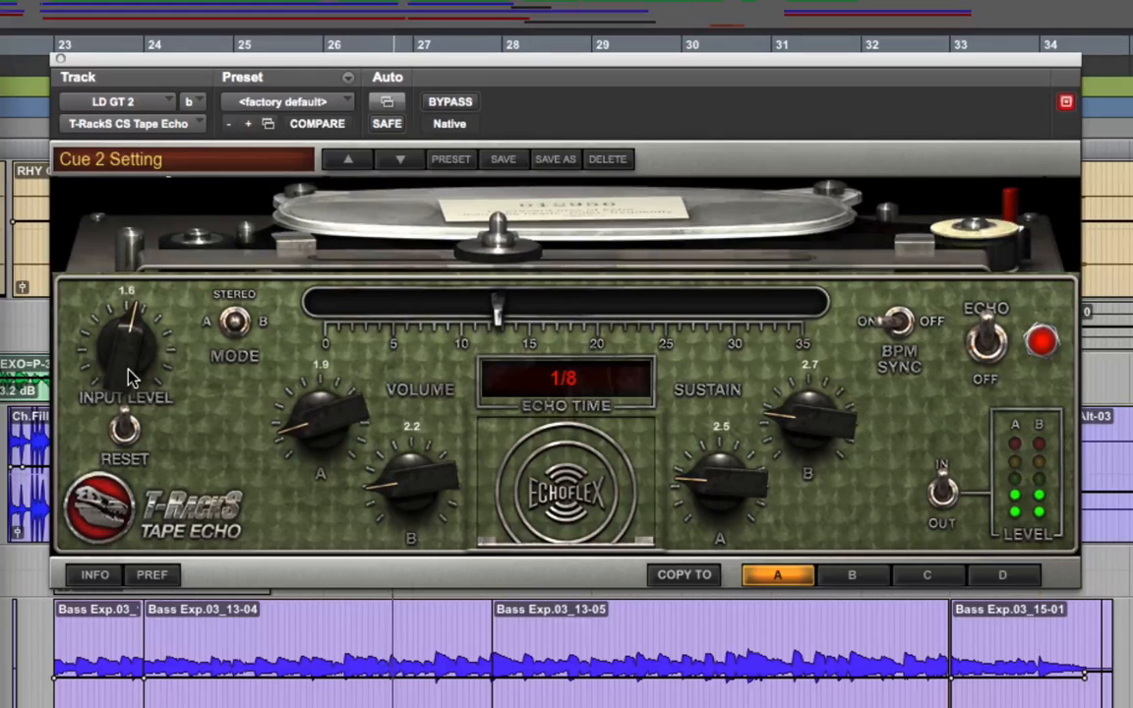
pyautogui.moveTo(94, 383)
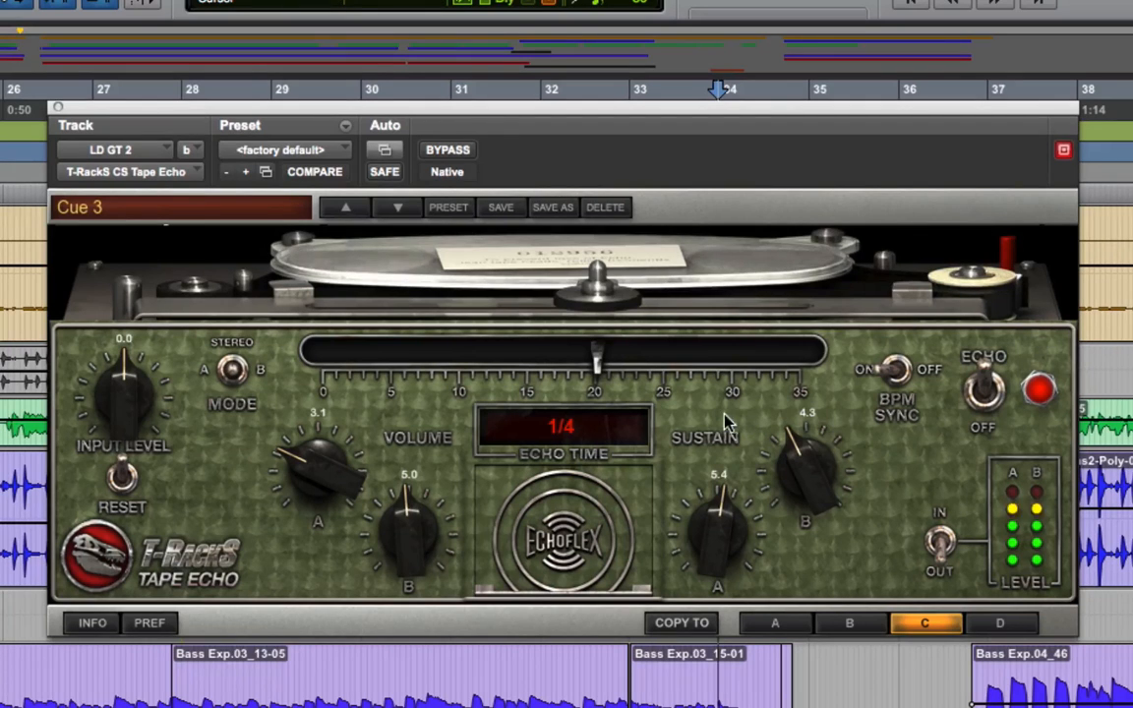
pyautogui.moveTo(421, 462)
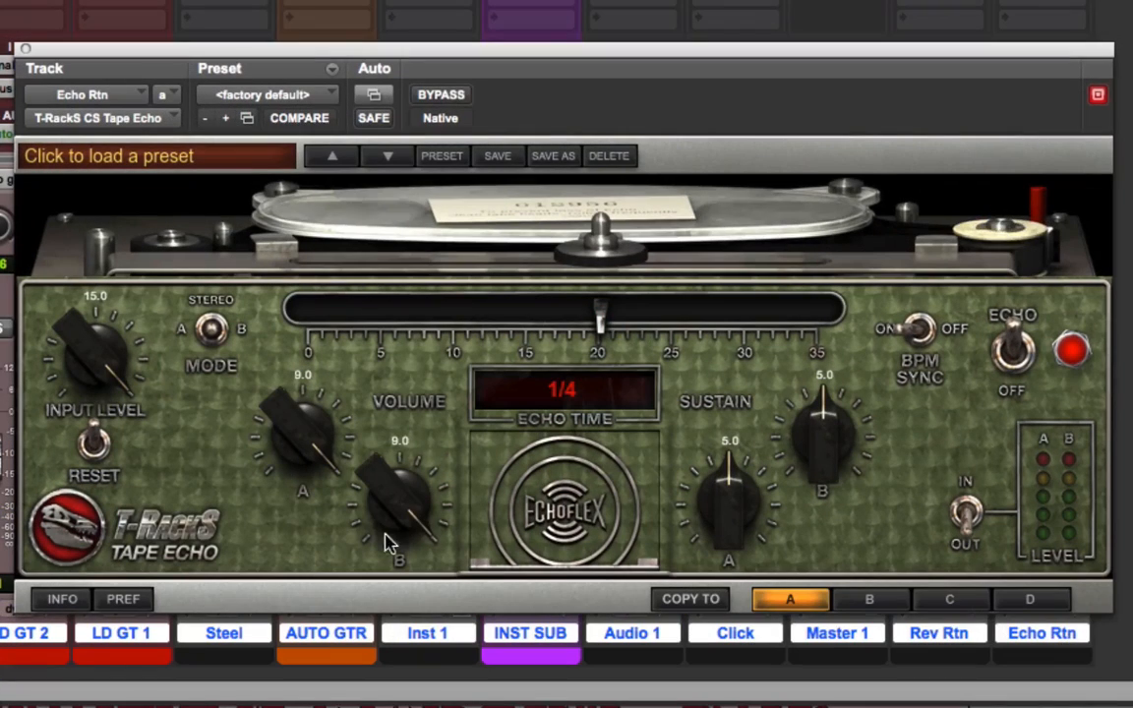
pyautogui.moveTo(254, 499)
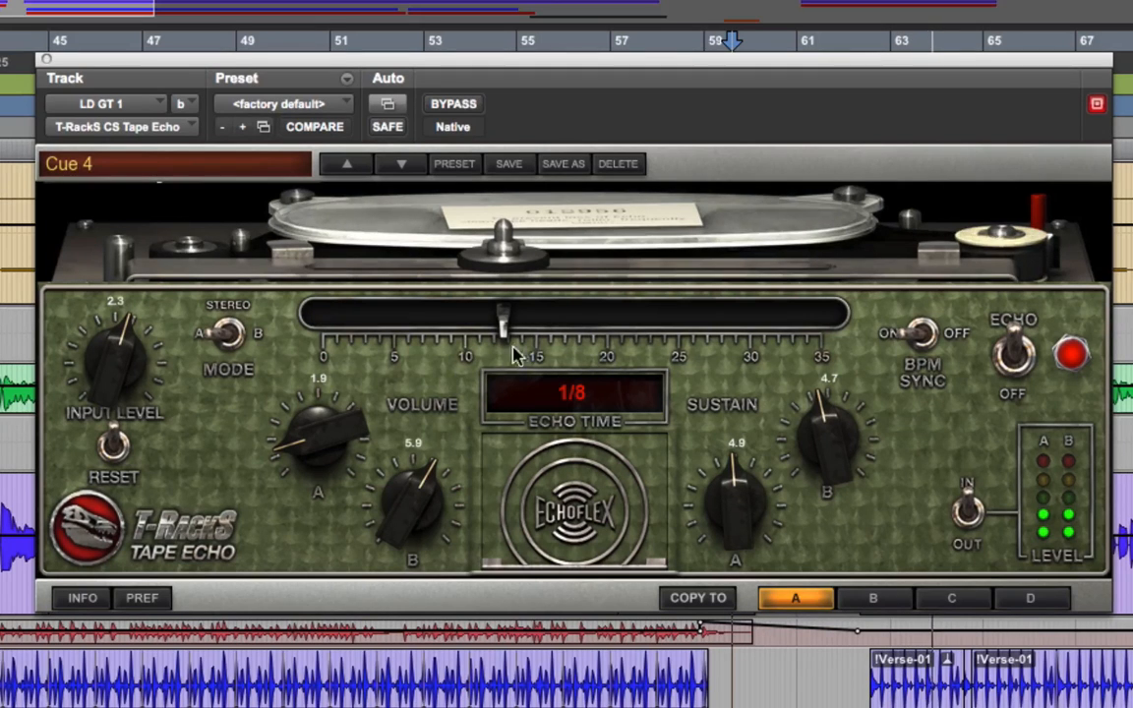
pyautogui.moveTo(501, 350)
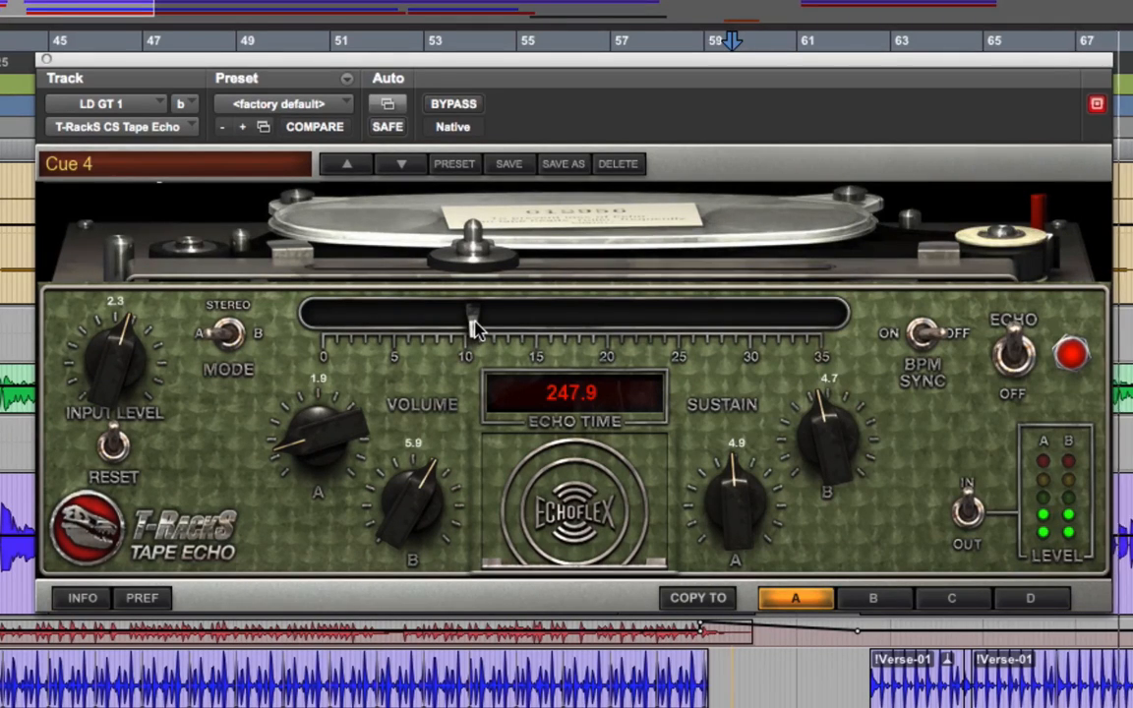
# - Sweep Echo Time between 247.9 and 576.5 ms, then synced 1/8, 1/2 and a dotted sixteenth
pyautogui.moveTo(472, 313); pyautogui.dragTo(639, 313)
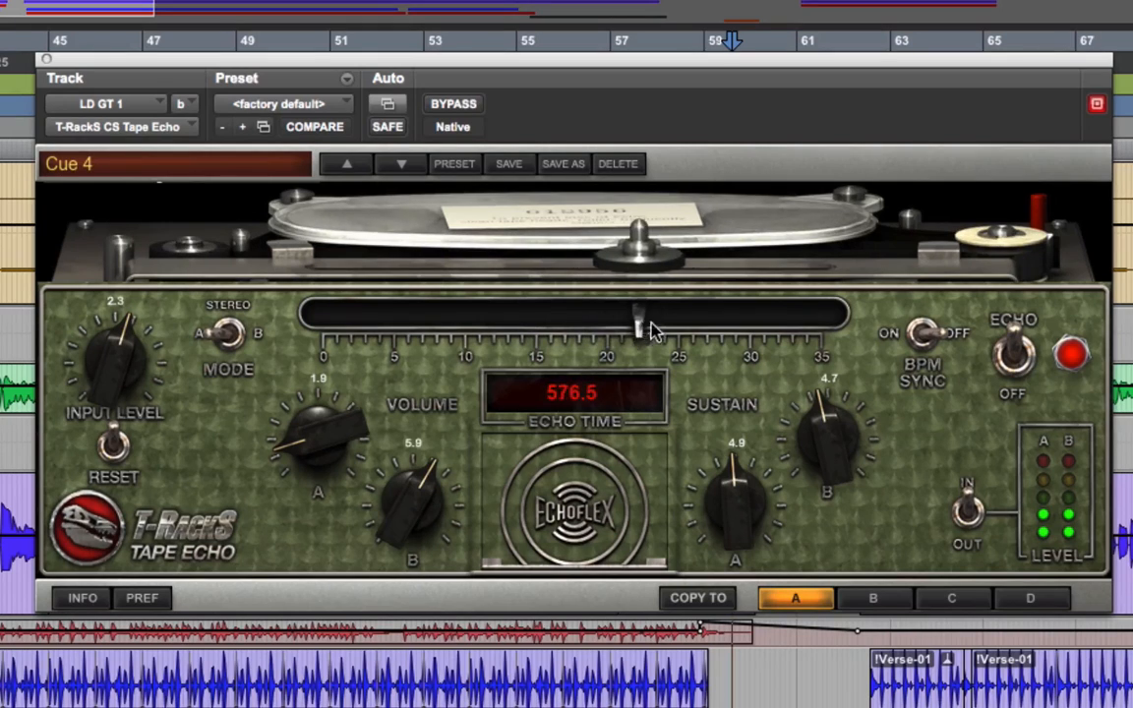
pyautogui.moveTo(639, 315); pyautogui.dragTo(472, 314)
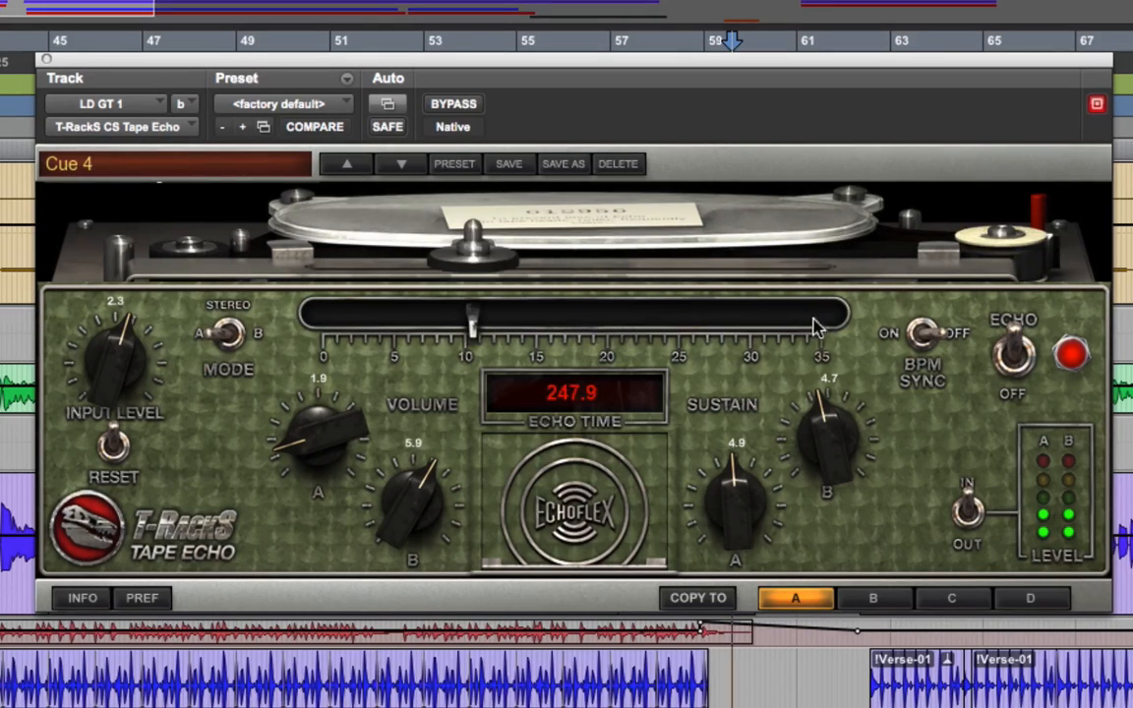
pyautogui.moveTo(816, 316); pyautogui.dragTo(512, 317)
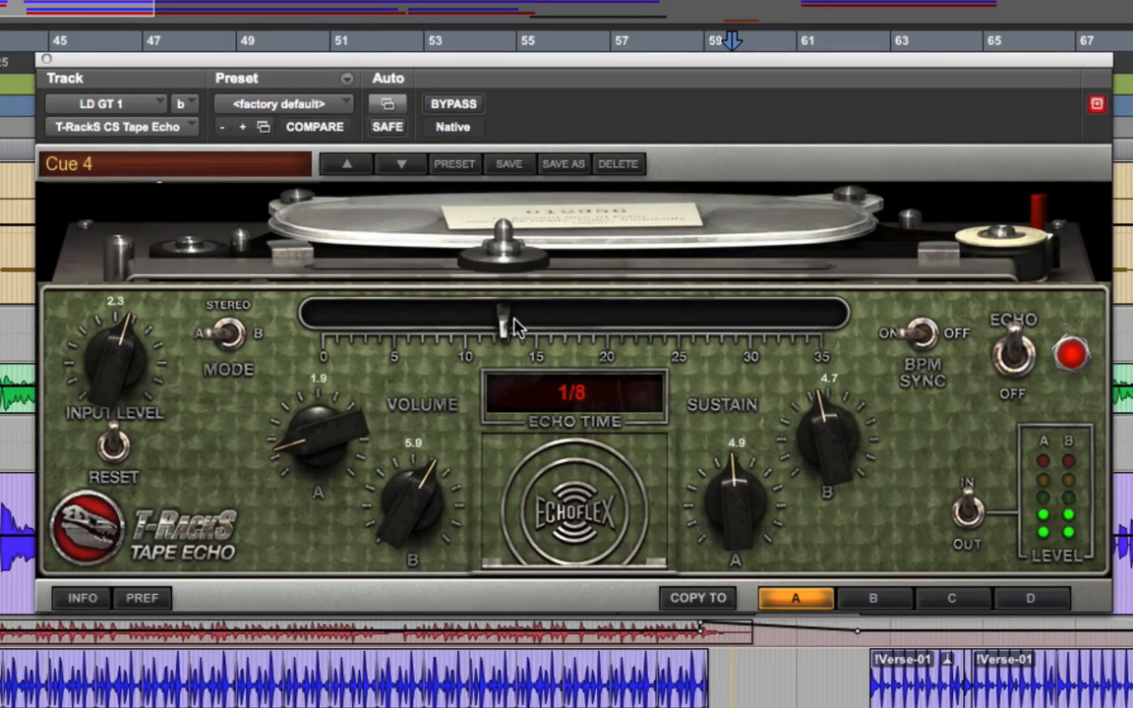
pyautogui.moveTo(507, 316); pyautogui.dragTo(716, 317)
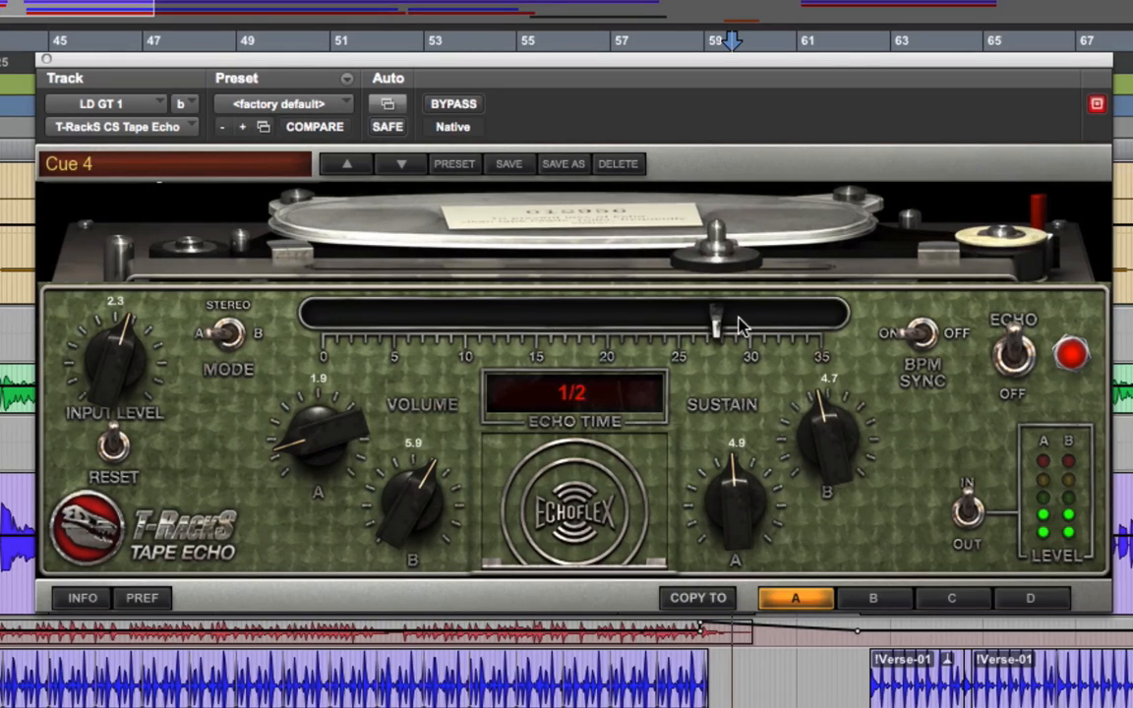
pyautogui.moveTo(712, 324); pyautogui.dragTo(468, 325)
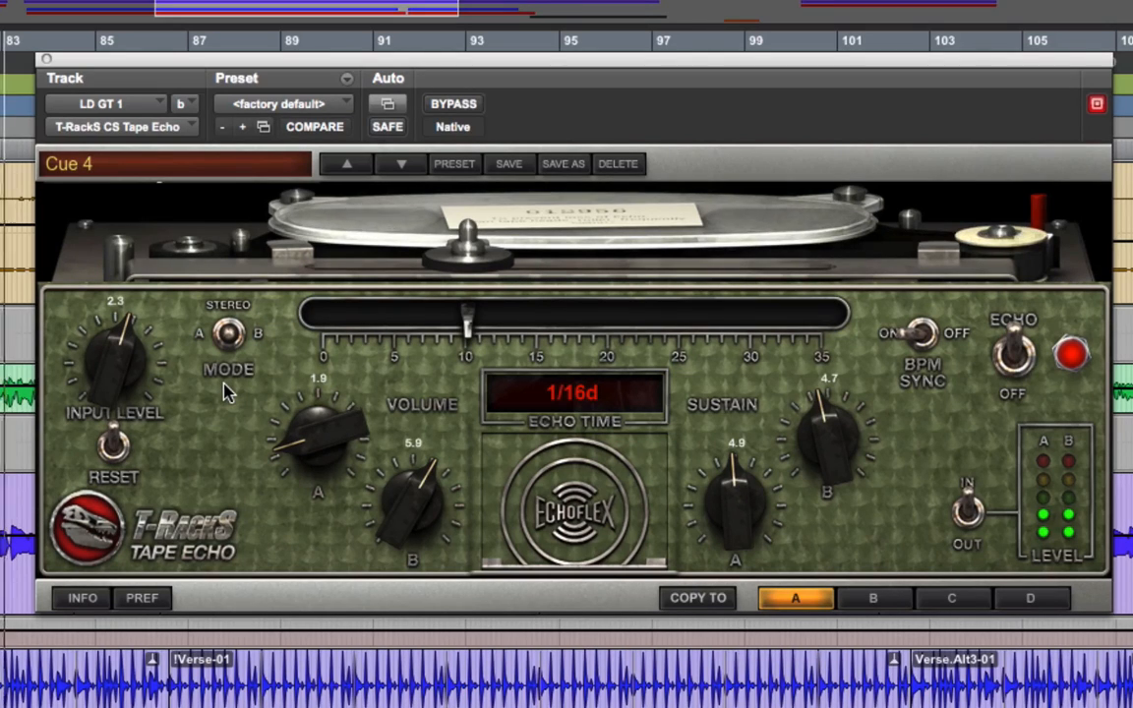
# - Move Echo Time from a dotted eighth to a synced quarter note
pyautogui.moveTo(466, 332); pyautogui.dragTo(574, 332)
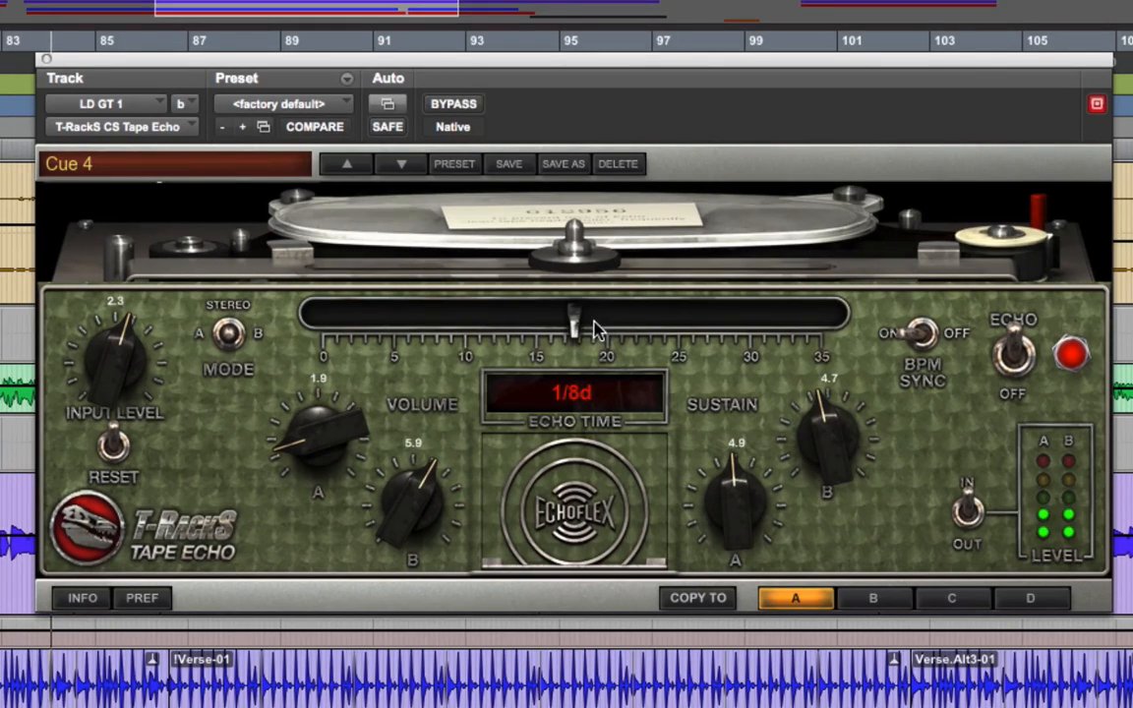
pyautogui.moveTo(575, 325); pyautogui.dragTo(606, 325)
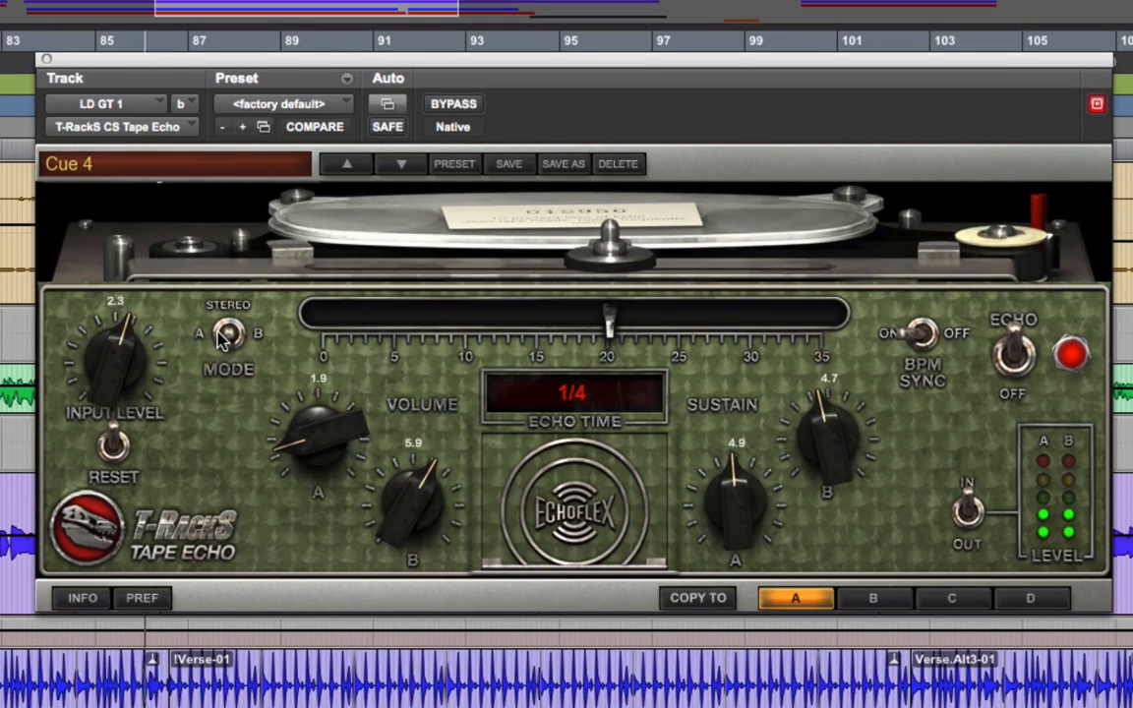
pyautogui.moveTo(216, 365)
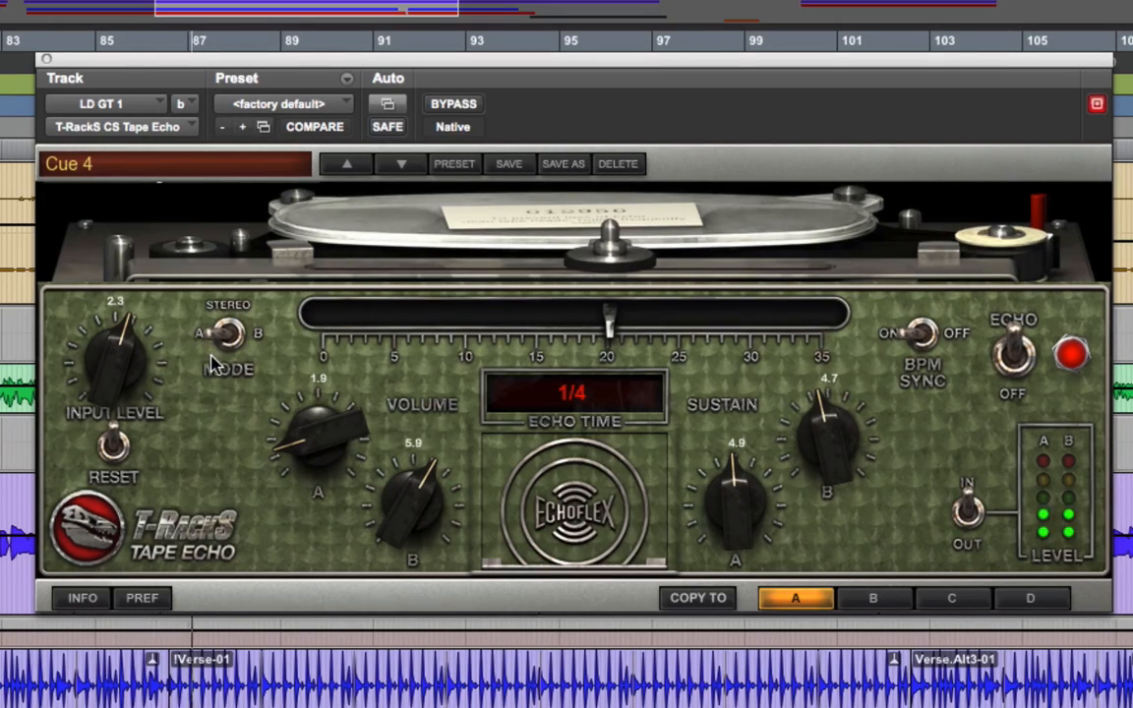
pyautogui.moveTo(244, 338)
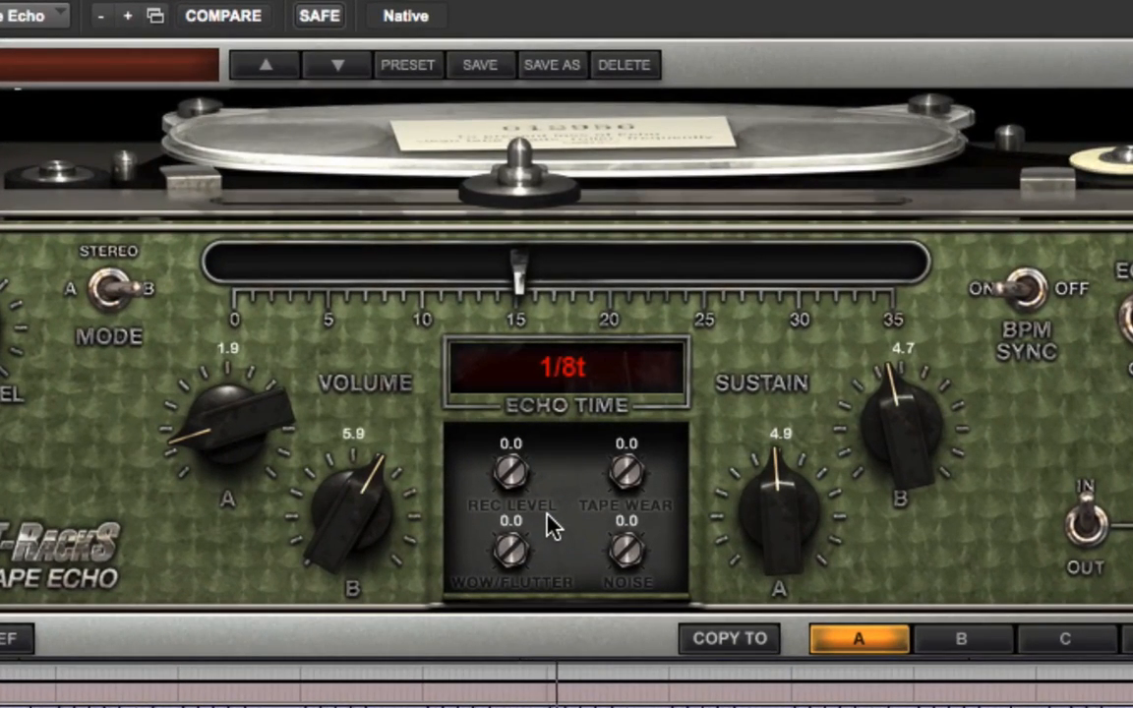
pyautogui.moveTo(512, 492)
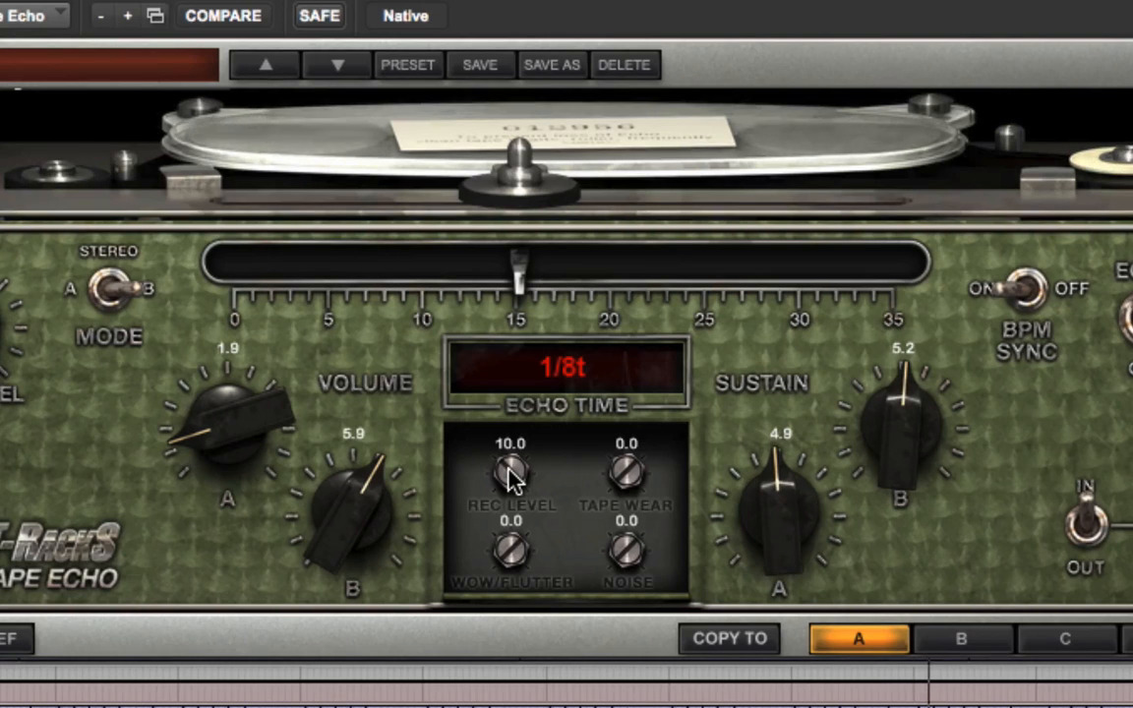
pyautogui.moveTo(507, 527)
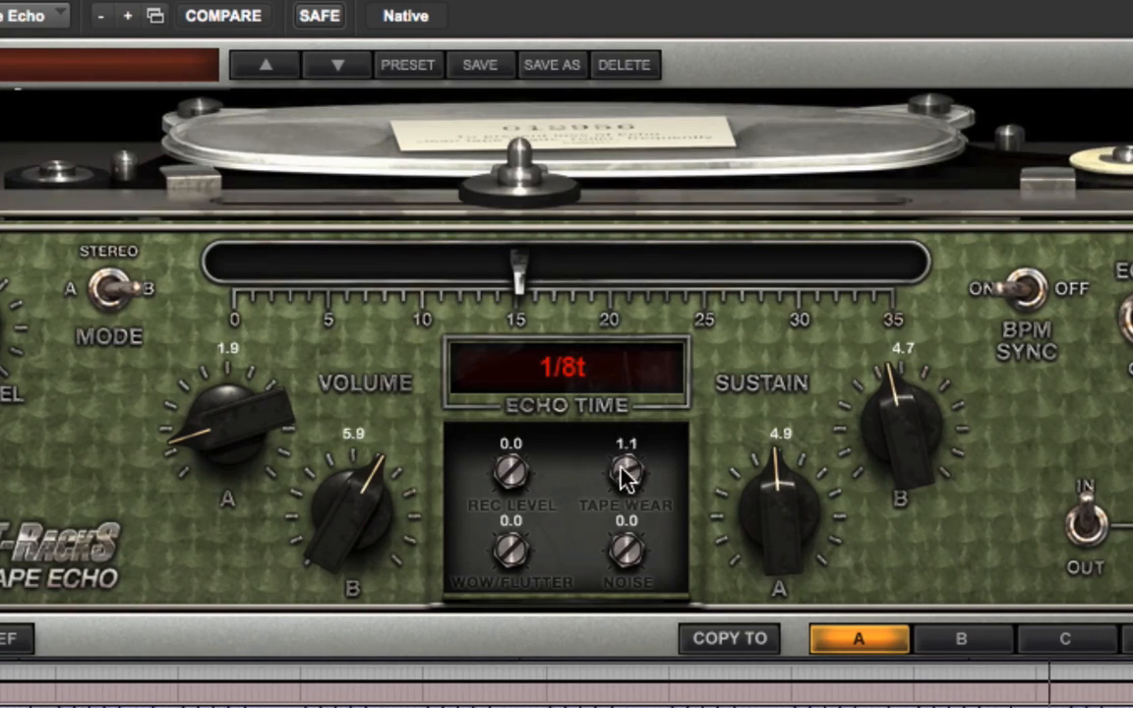
# - Turn the hidden Tape Wear knob up to 10.0
pyautogui.moveTo(625, 468); pyautogui.dragTo(625, 413)
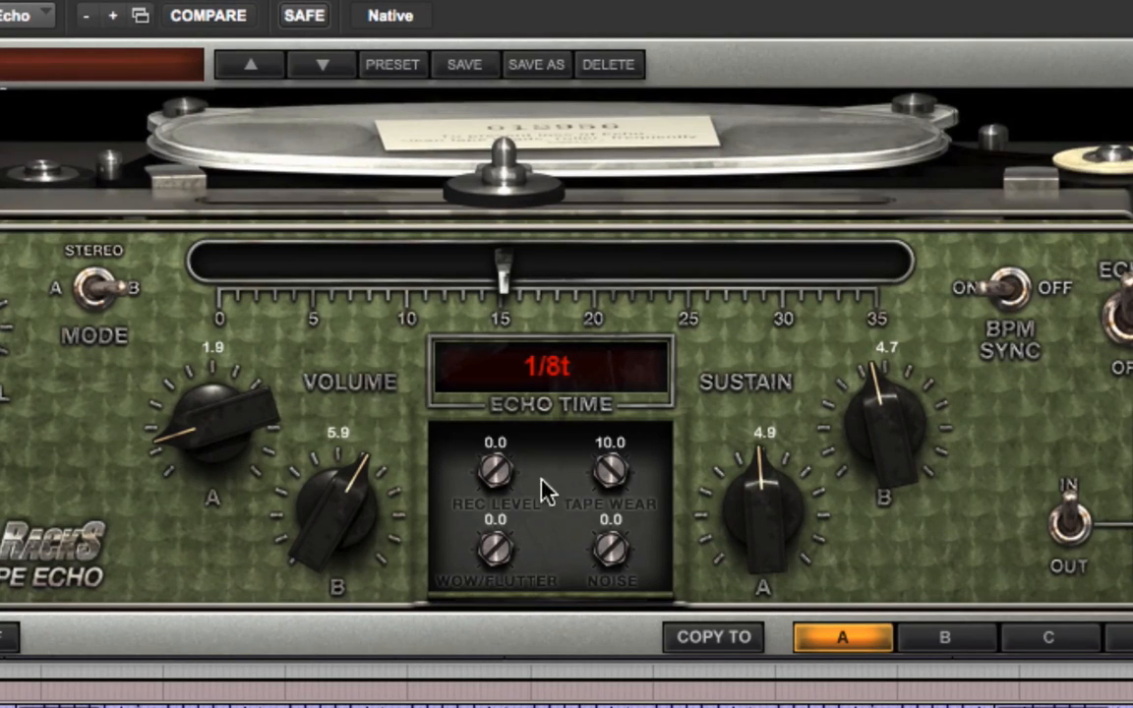
pyautogui.moveTo(574, 575)
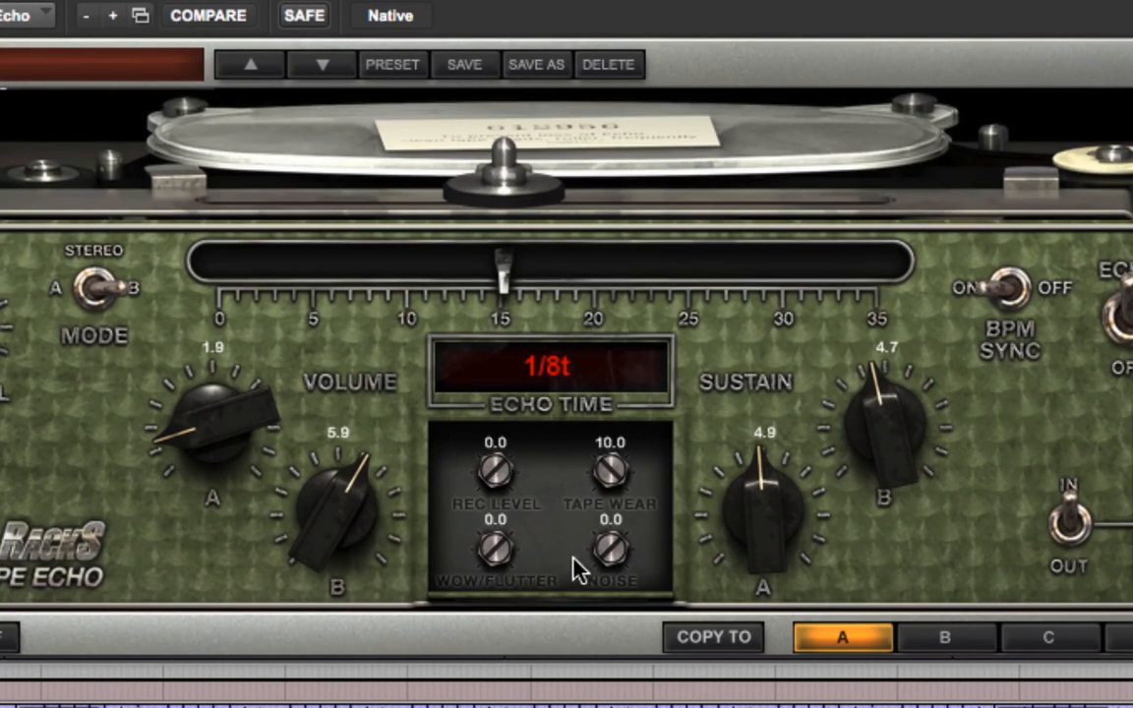
pyautogui.moveTo(490, 575)
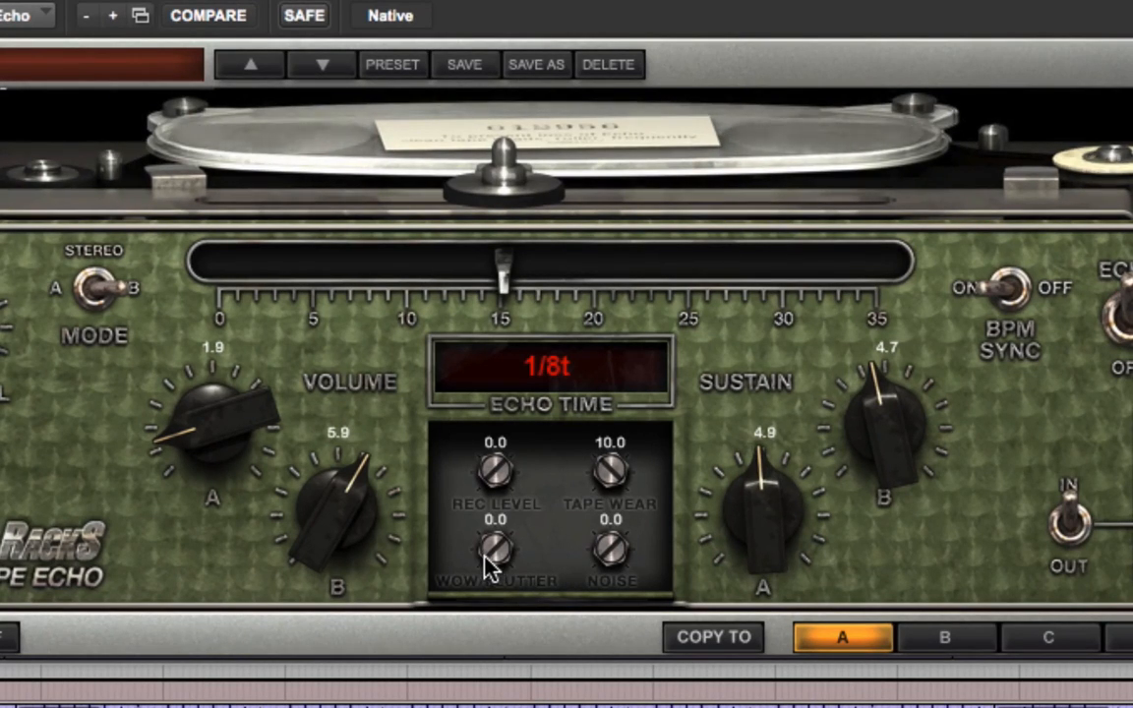
# - Raise Wow/Flutter to 10.0 and turn up the tape Noise amount
pyautogui.moveTo(496, 546); pyautogui.dragTo(496, 512)
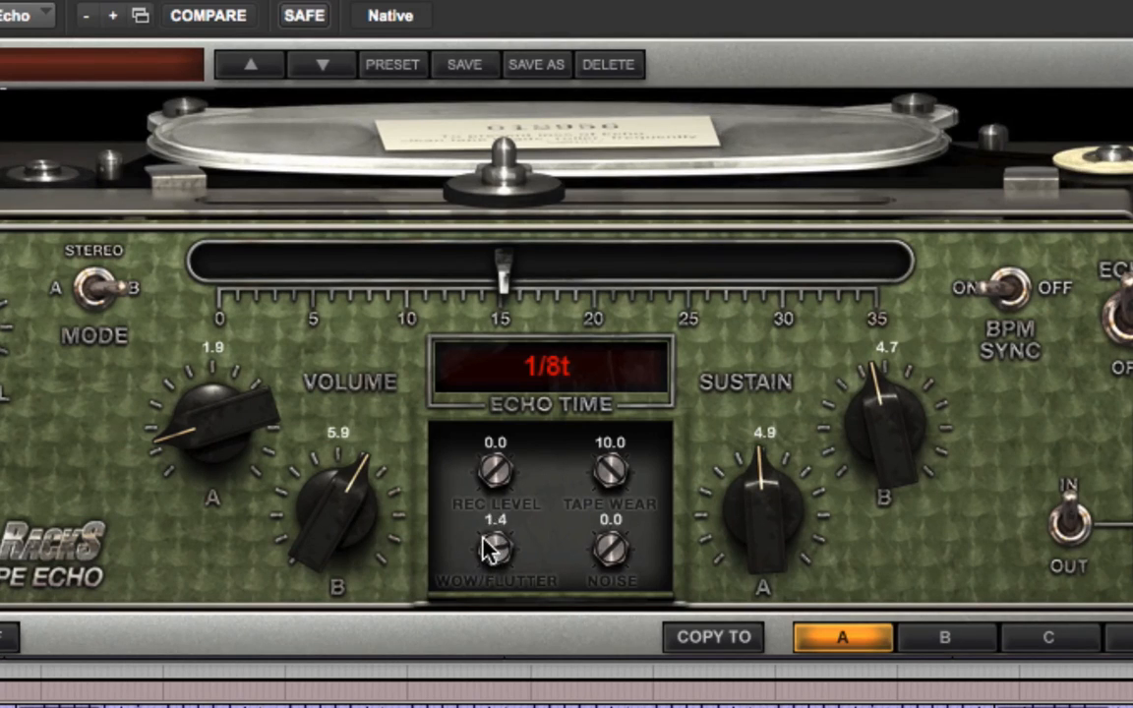
pyautogui.moveTo(495, 547); pyautogui.dragTo(501, 462)
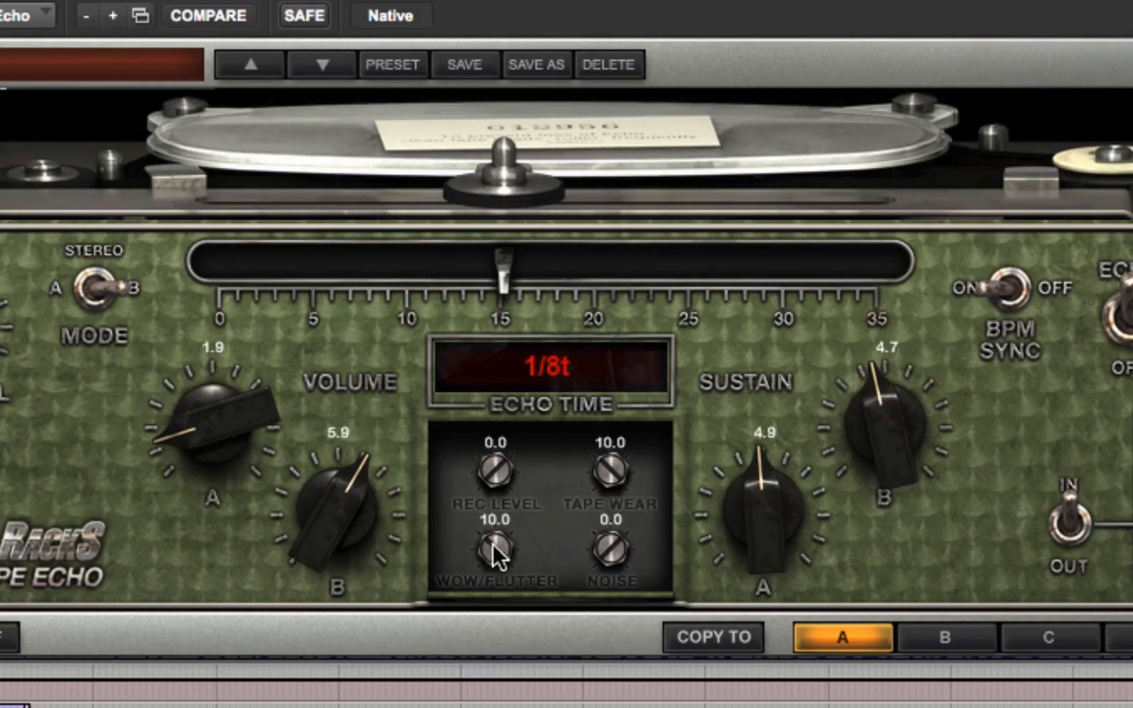
pyautogui.moveTo(612, 571)
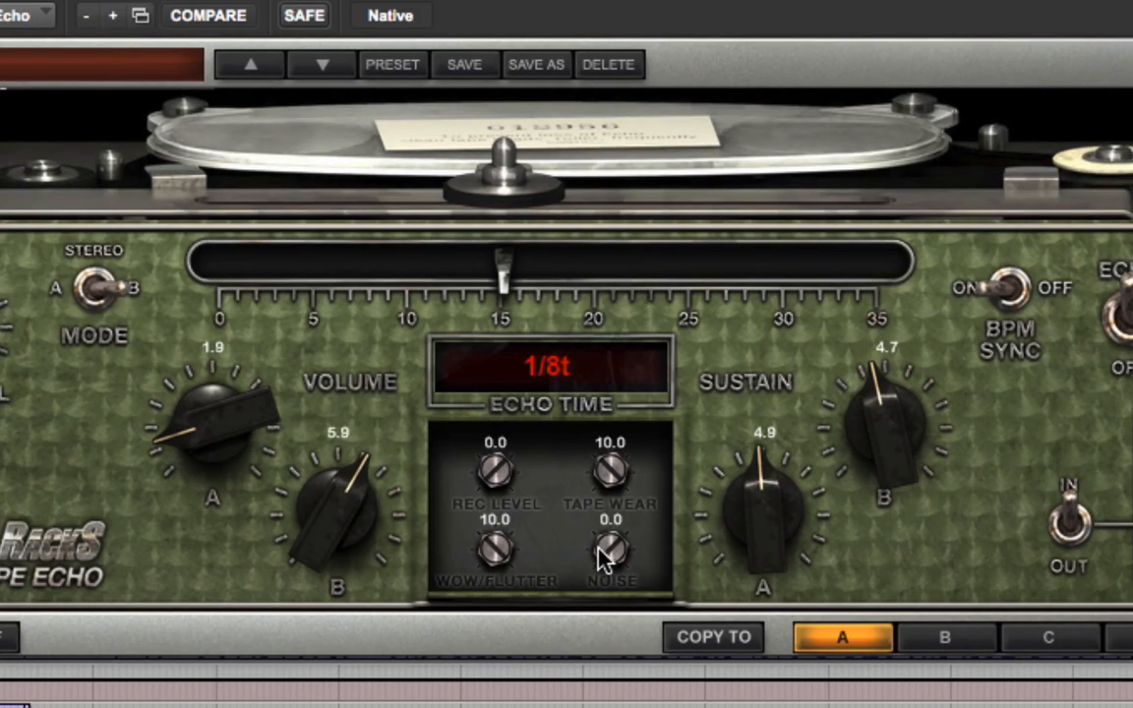
pyautogui.moveTo(609, 546); pyautogui.dragTo(629, 437)
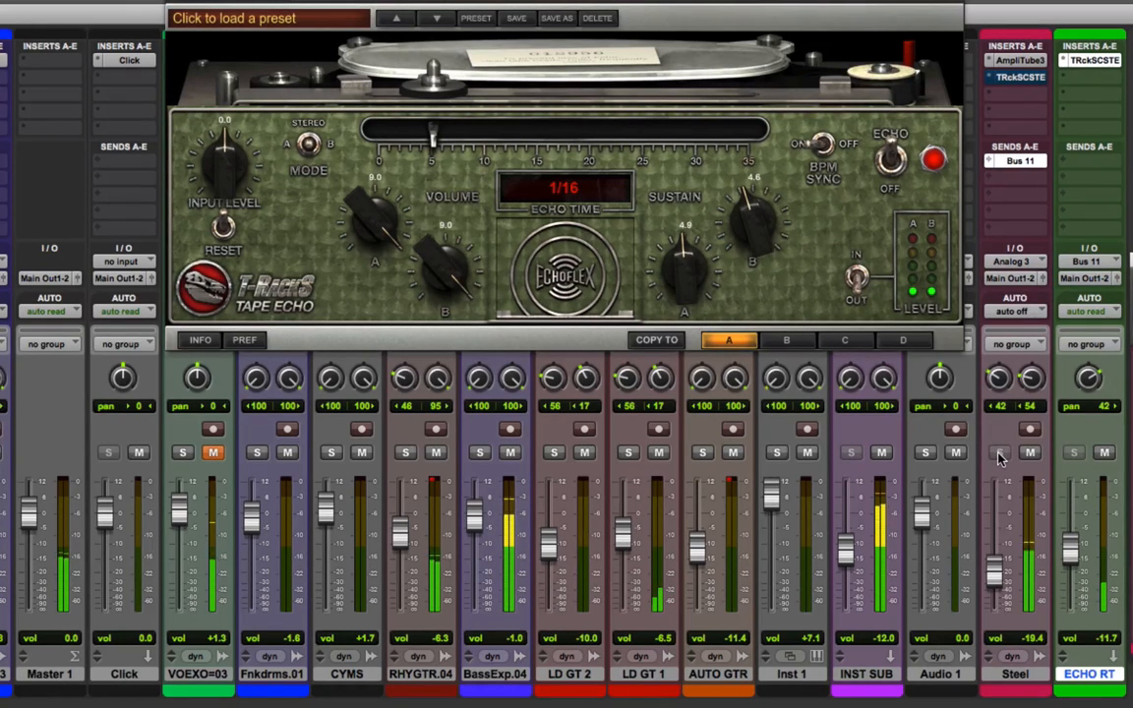
# - Bring up the Tape Echo insert on the Echo Rtn aux channel in the mixer
pyautogui.click(995, 452)
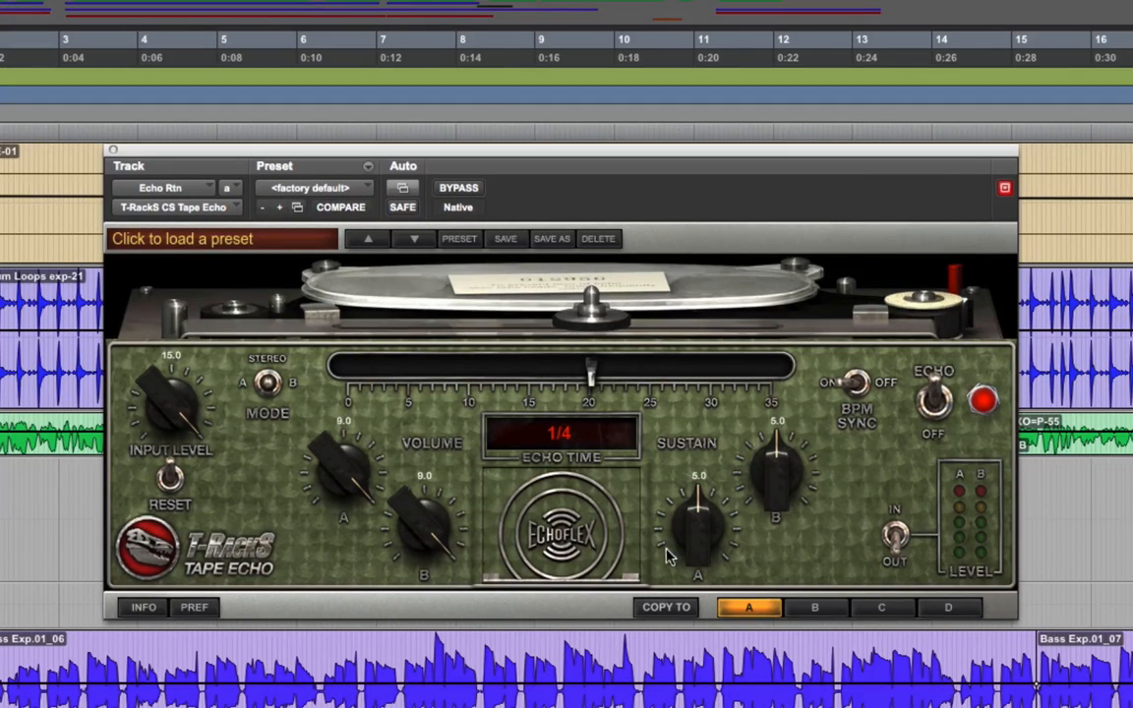
pyautogui.moveTo(612, 382)
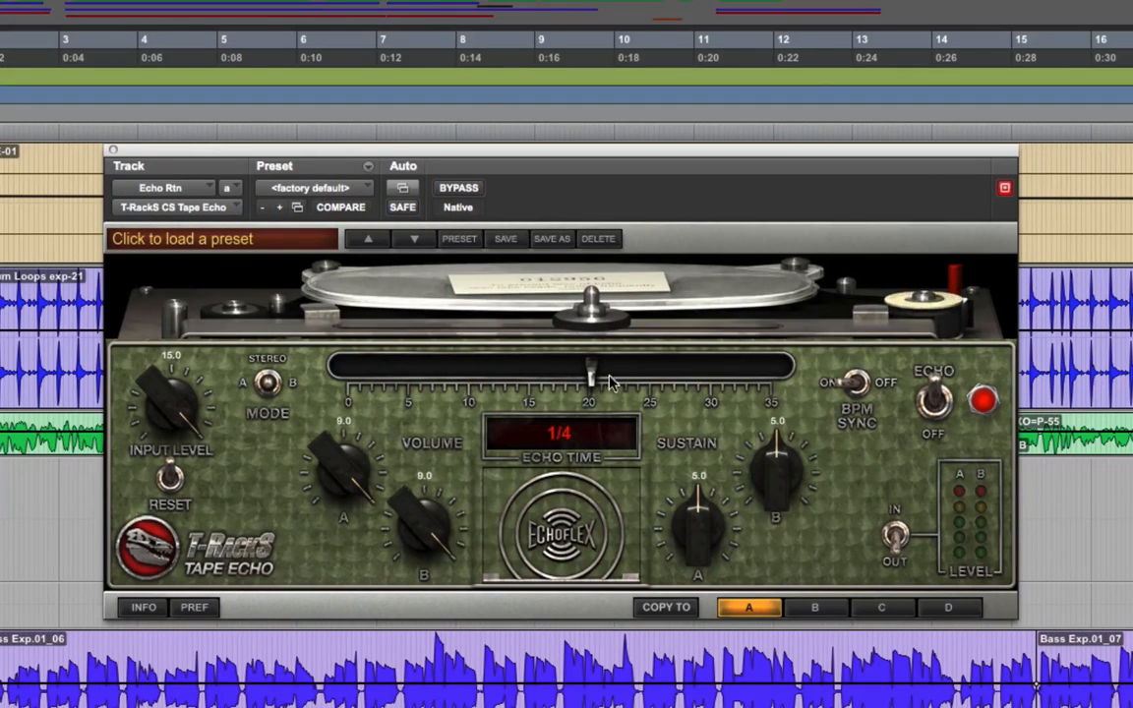
pyautogui.moveTo(240, 456)
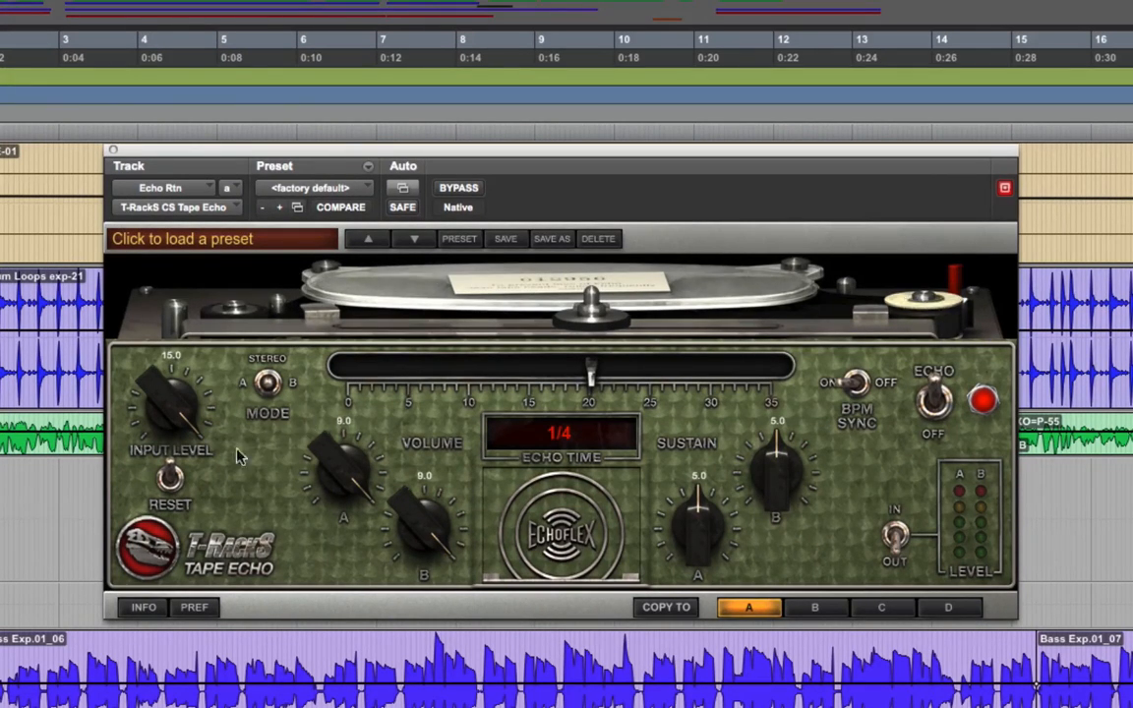
pyautogui.moveTo(165, 386)
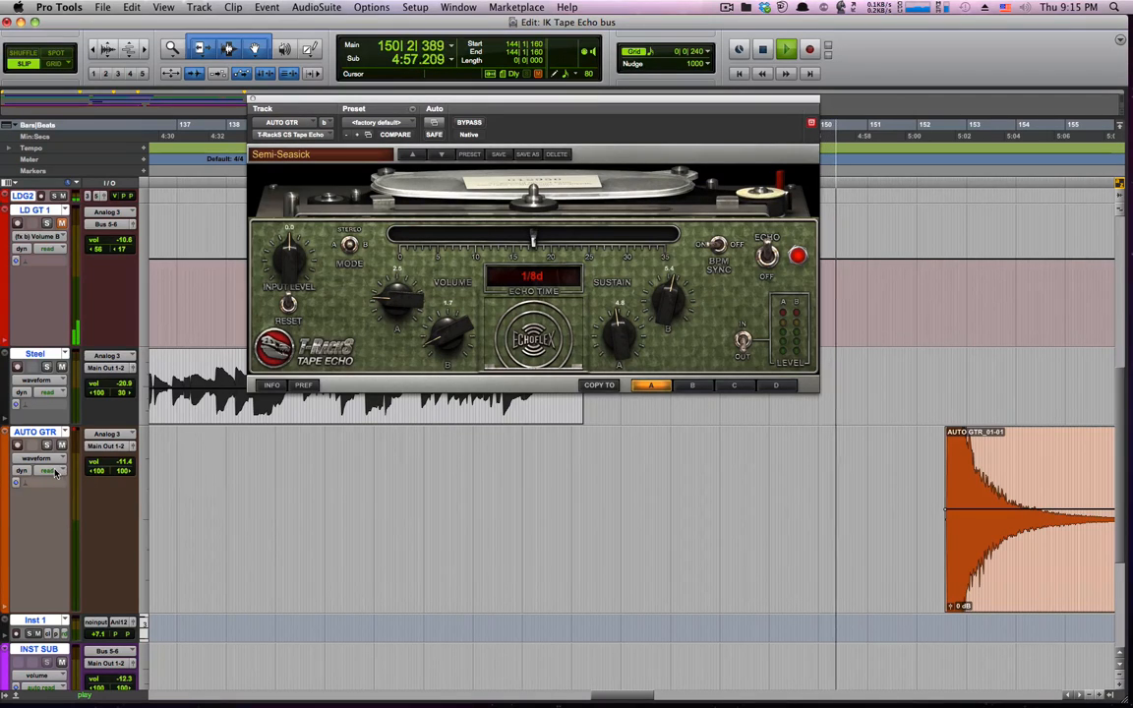
# - Show the AUTO GTR track's automation modes: off, read, touch, latch, write
pyautogui.click(47, 472)
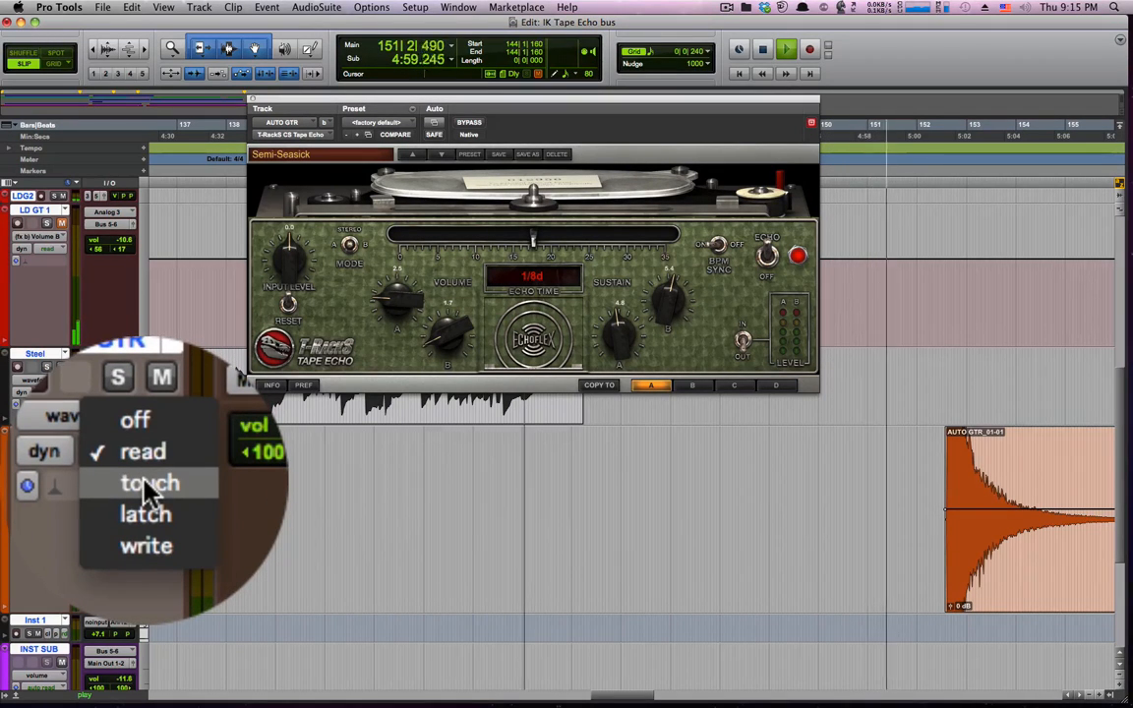